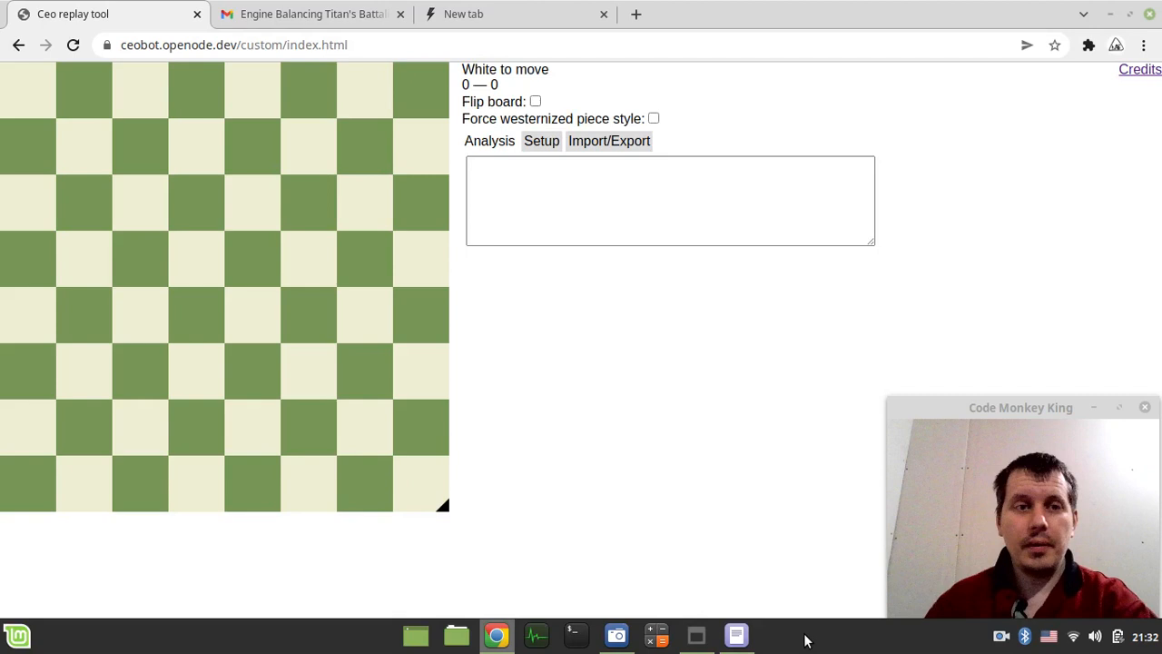
mouse_move(648, 434)
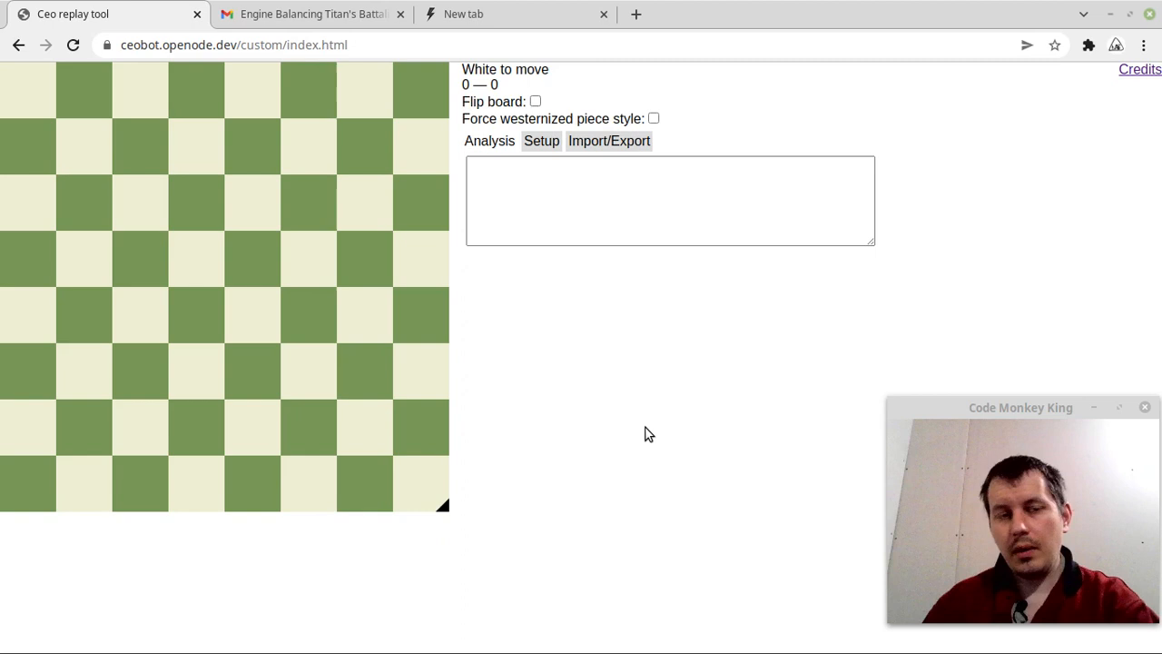
mouse_move(639, 336)
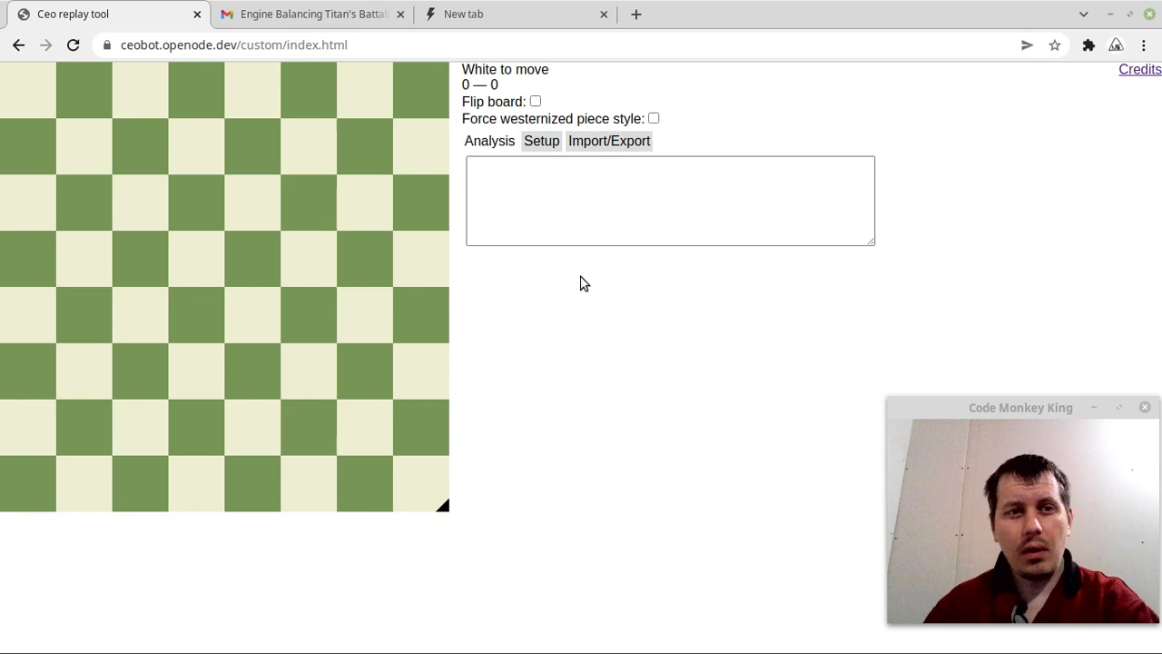
mouse_move(657, 302)
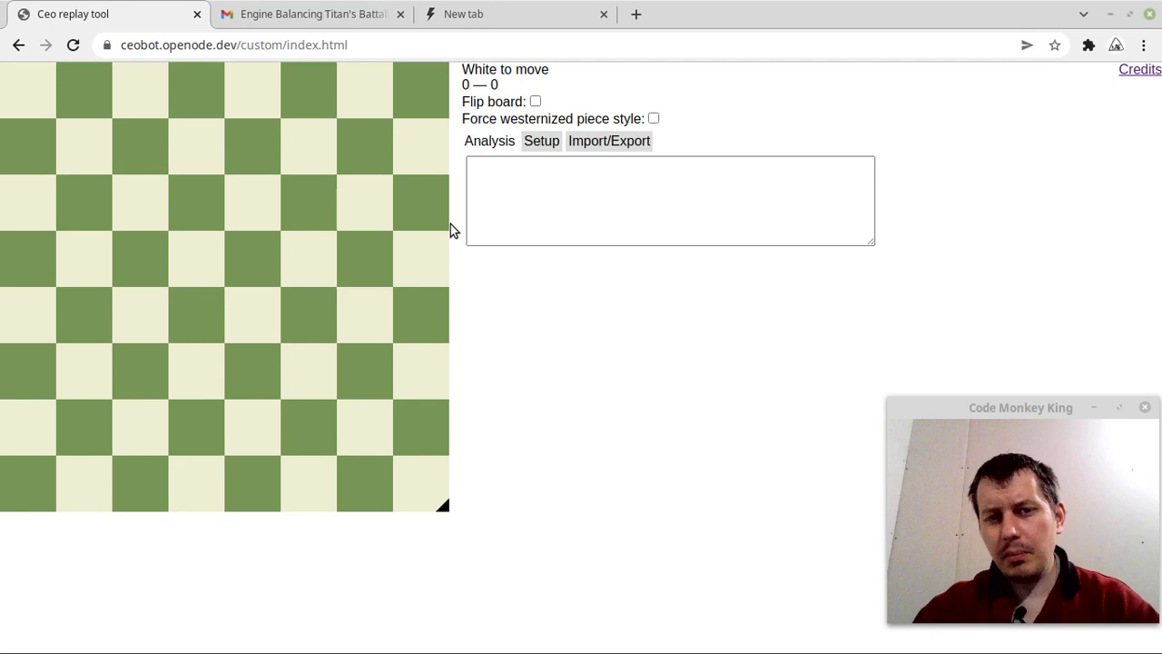
Open the Setup tab and enter 10 as the board size.
click(541, 141)
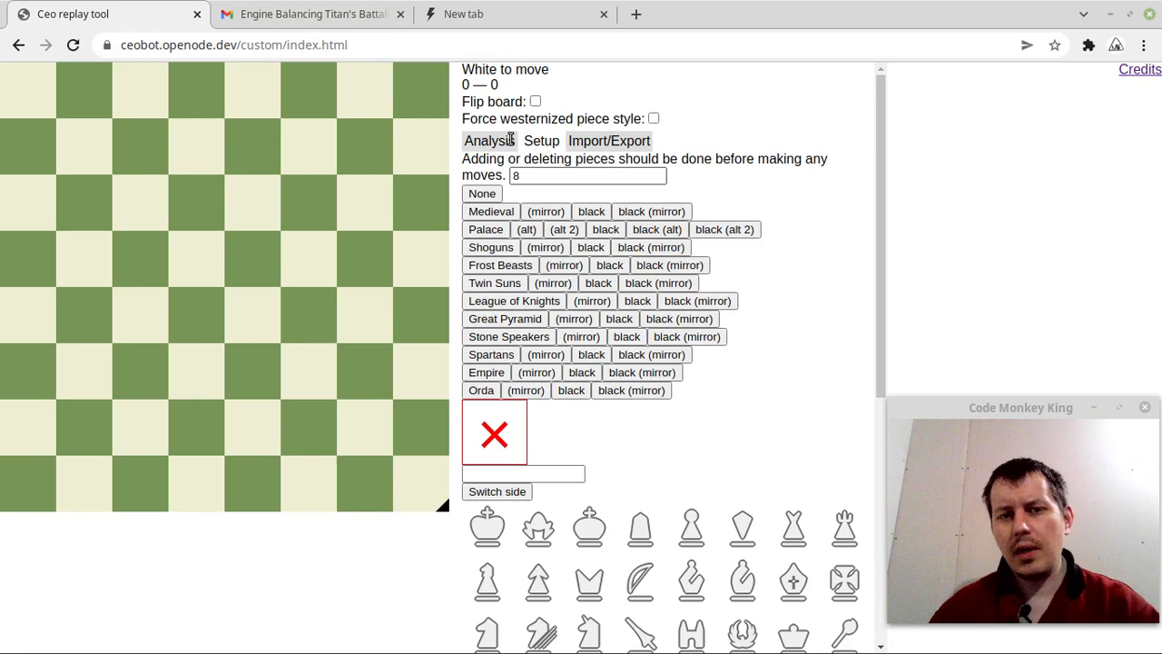
mouse_move(798, 329)
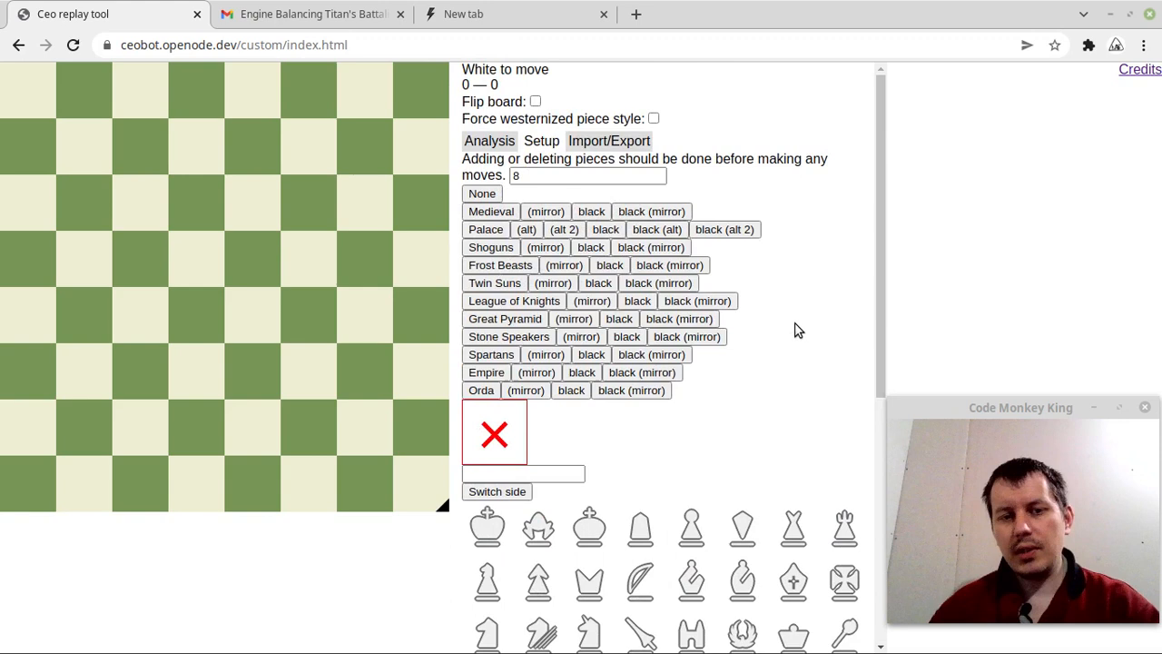
text(10)
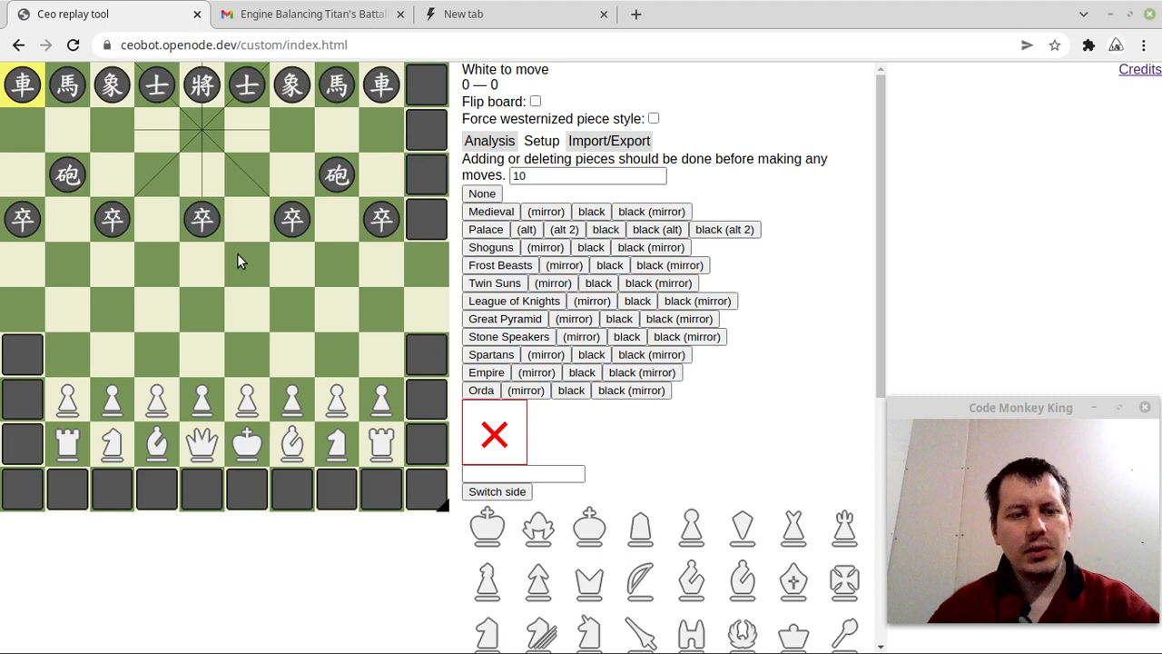
mouse_move(382, 136)
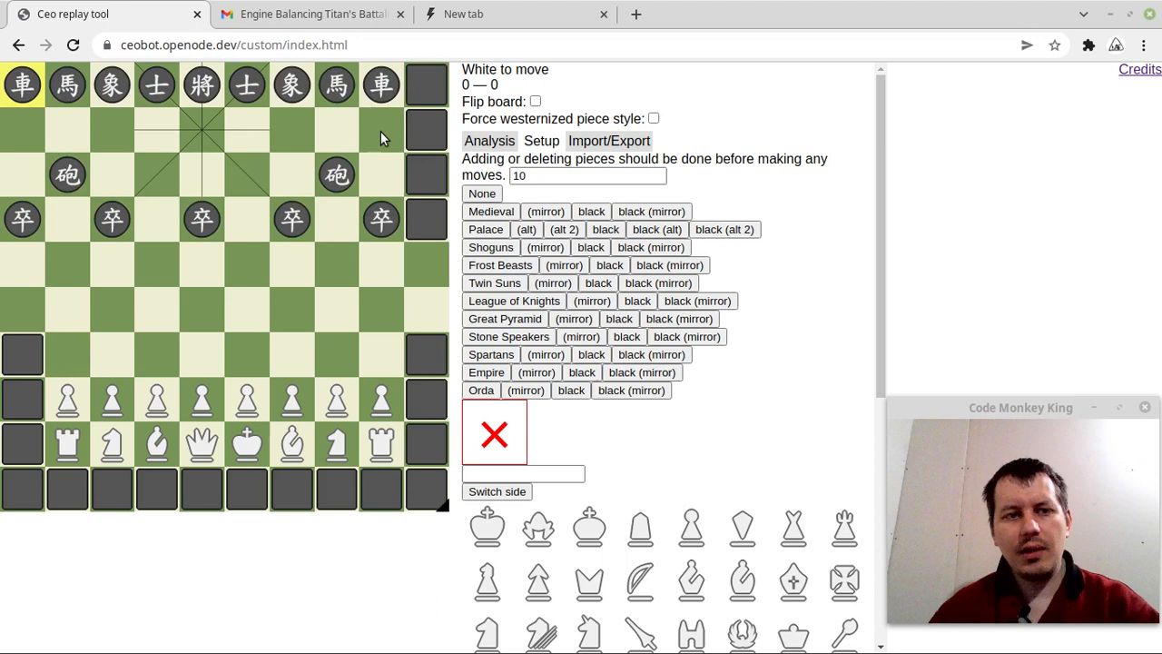
mouse_move(14, 310)
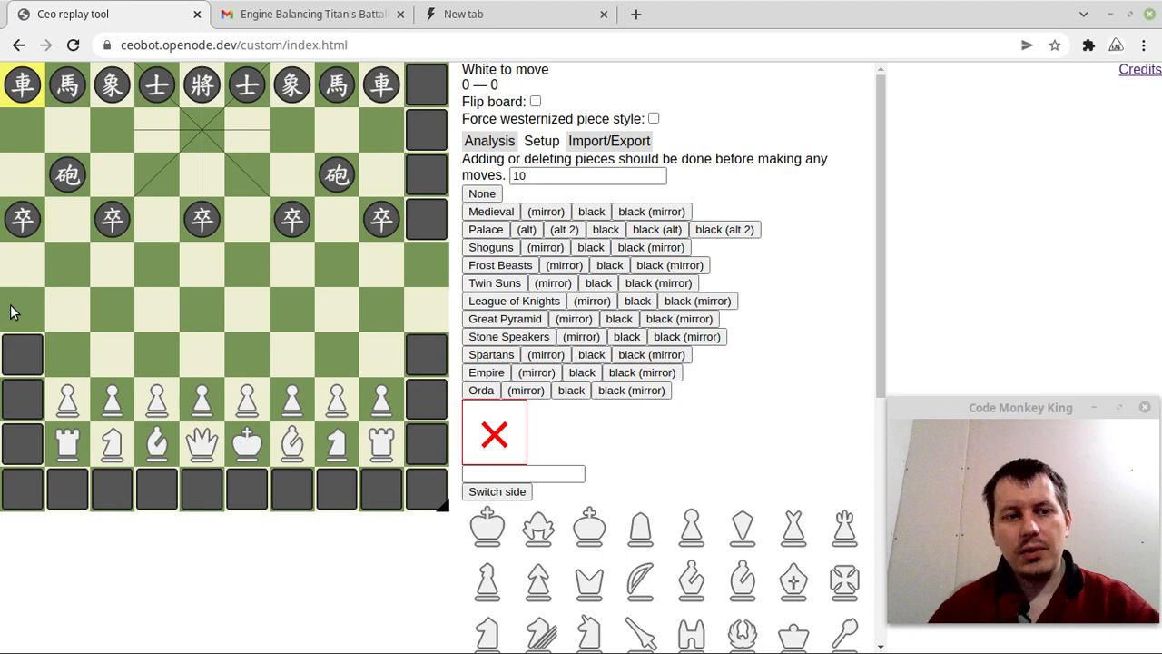
mouse_move(241, 279)
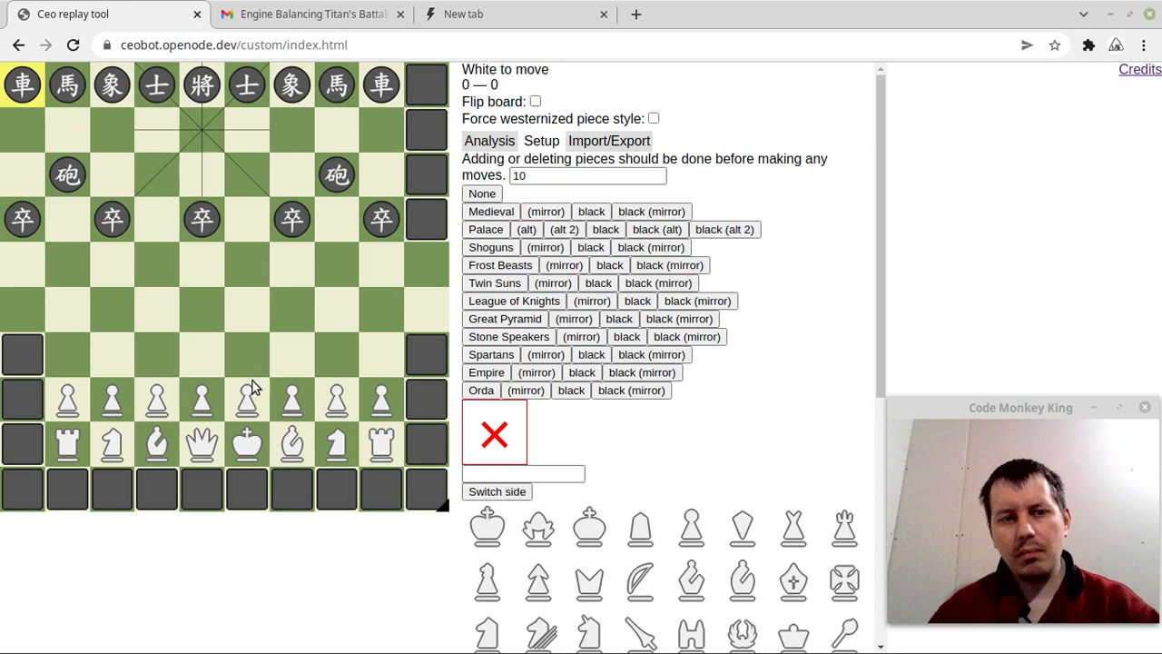
mouse_move(203, 418)
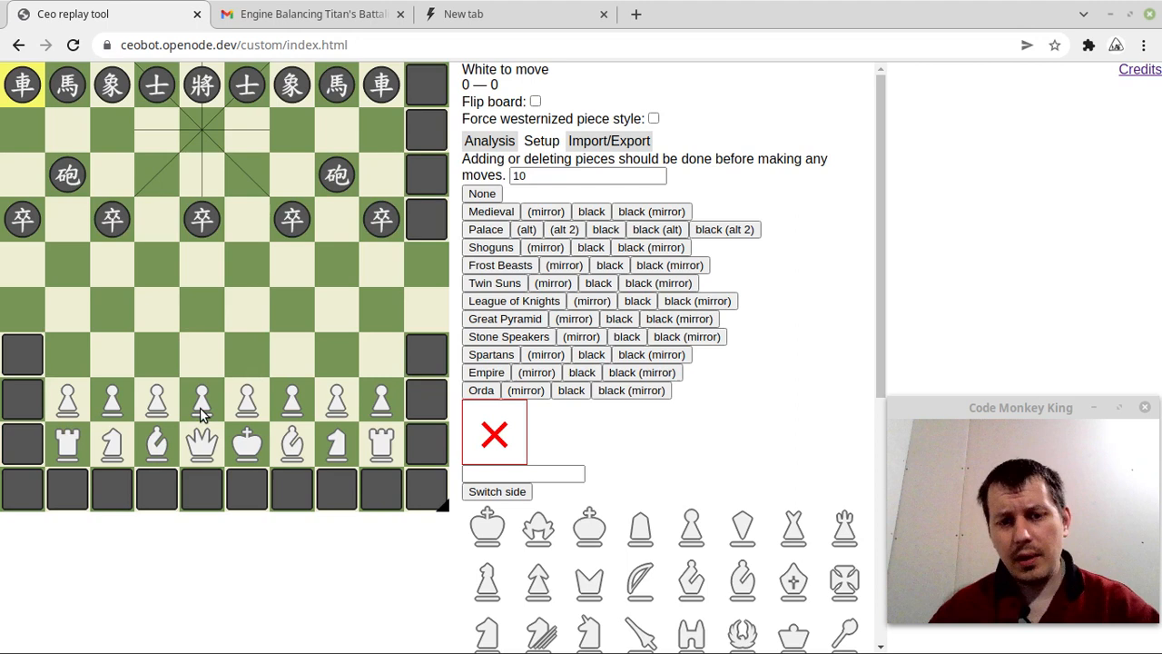
mouse_move(64, 261)
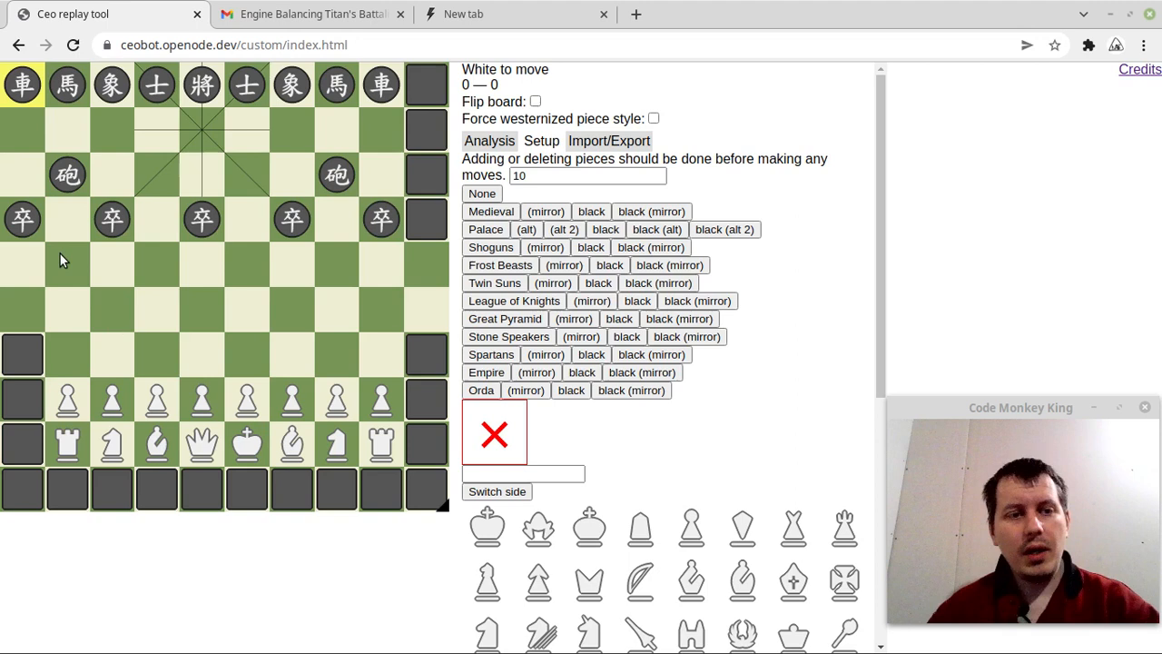
scroll(down, 3)
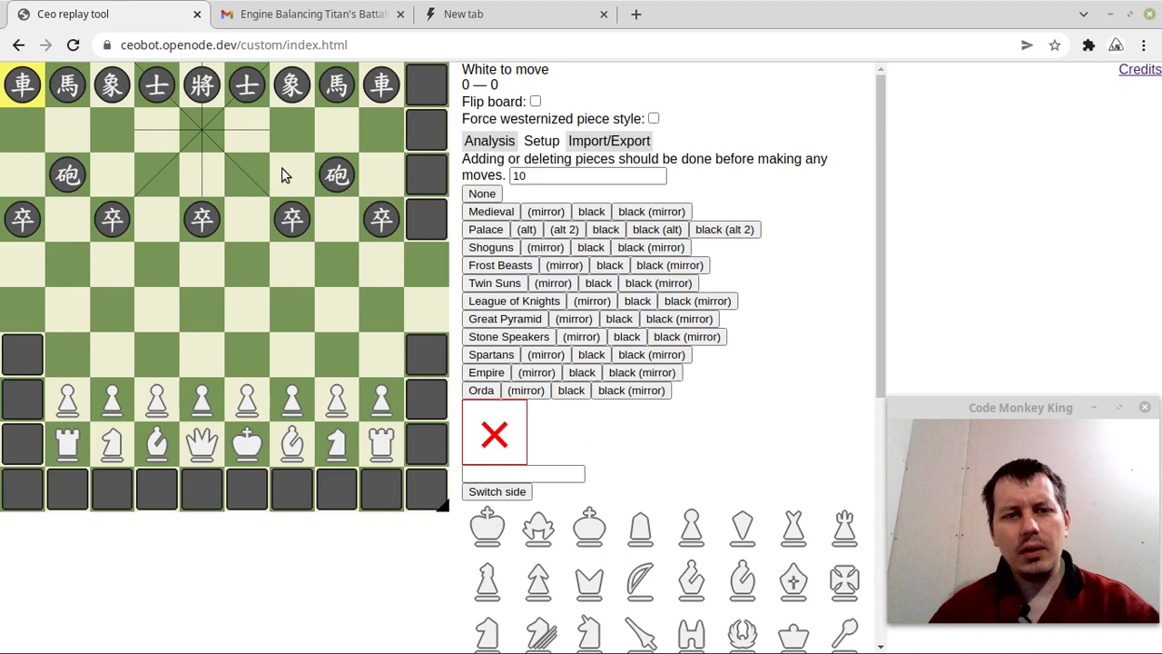
scroll(down, 3)
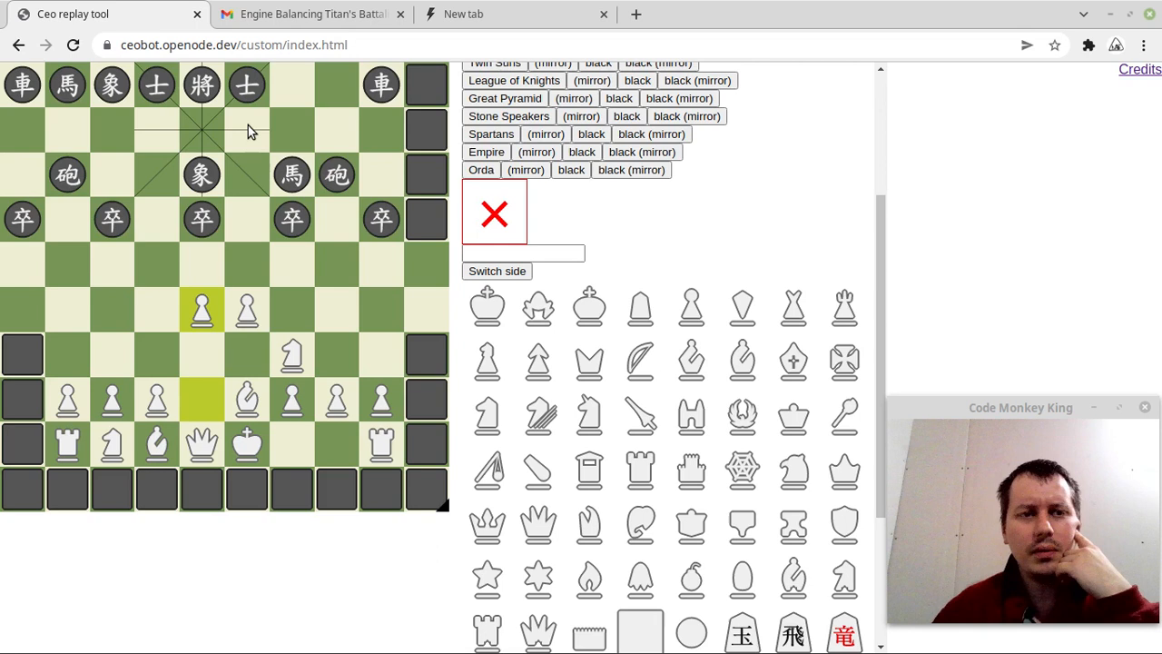
mouse_move(72, 274)
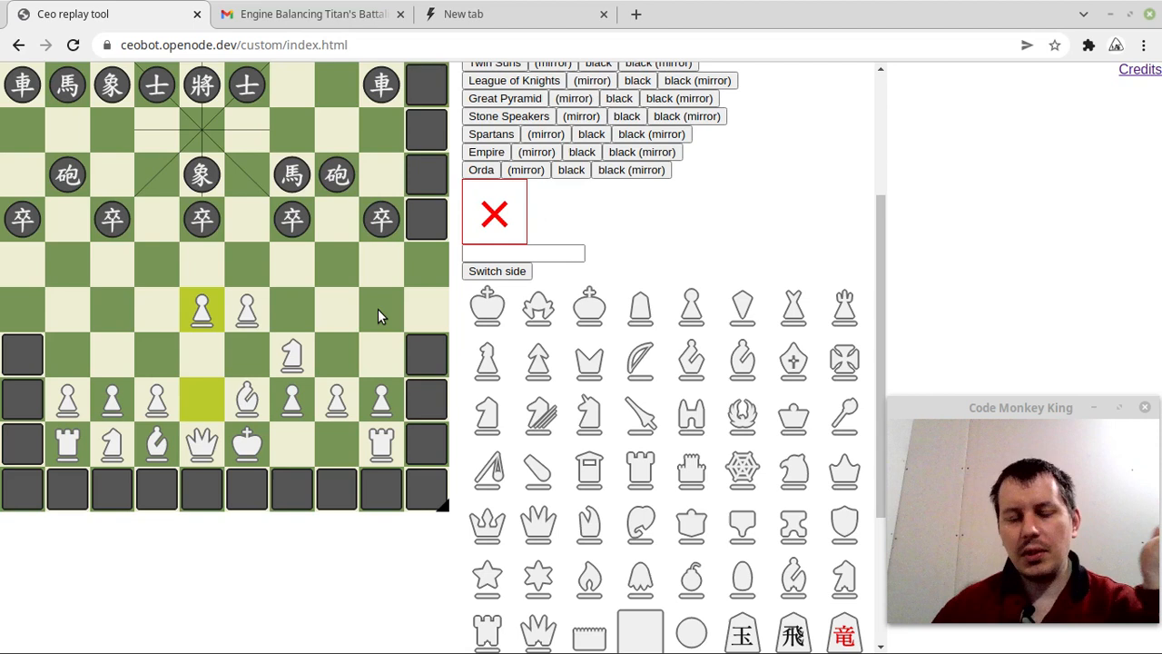
mouse_move(136, 306)
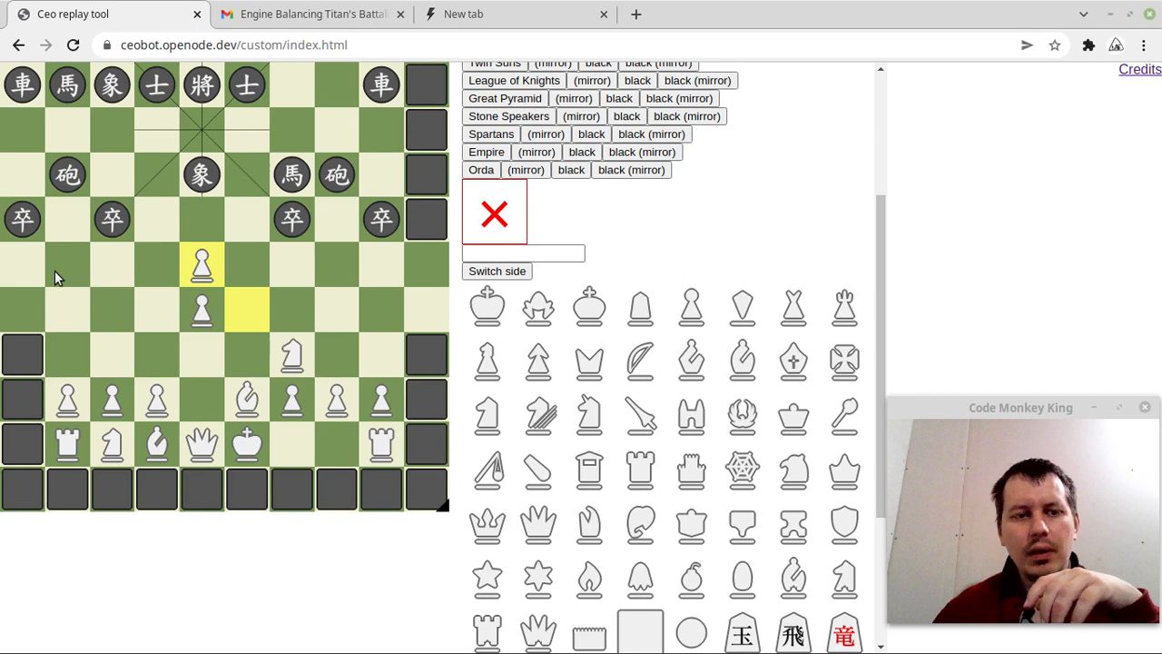
Pick an army preset in the Setup panel for the wall-enclosed board.
click(202, 264)
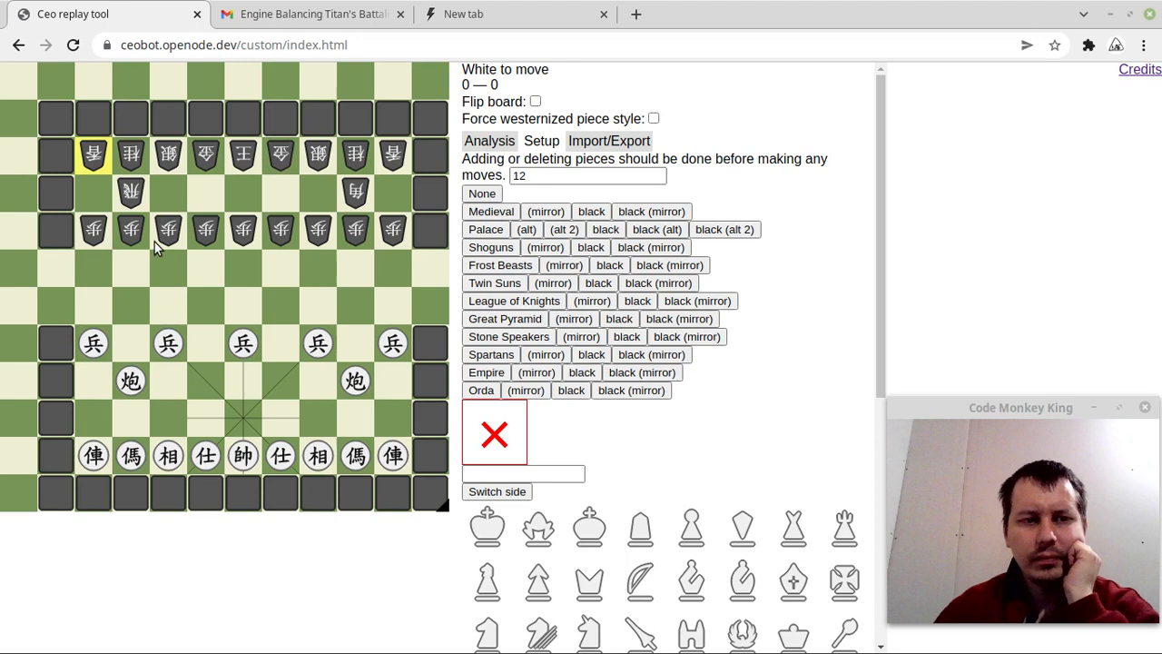
mouse_move(346, 261)
text(10)
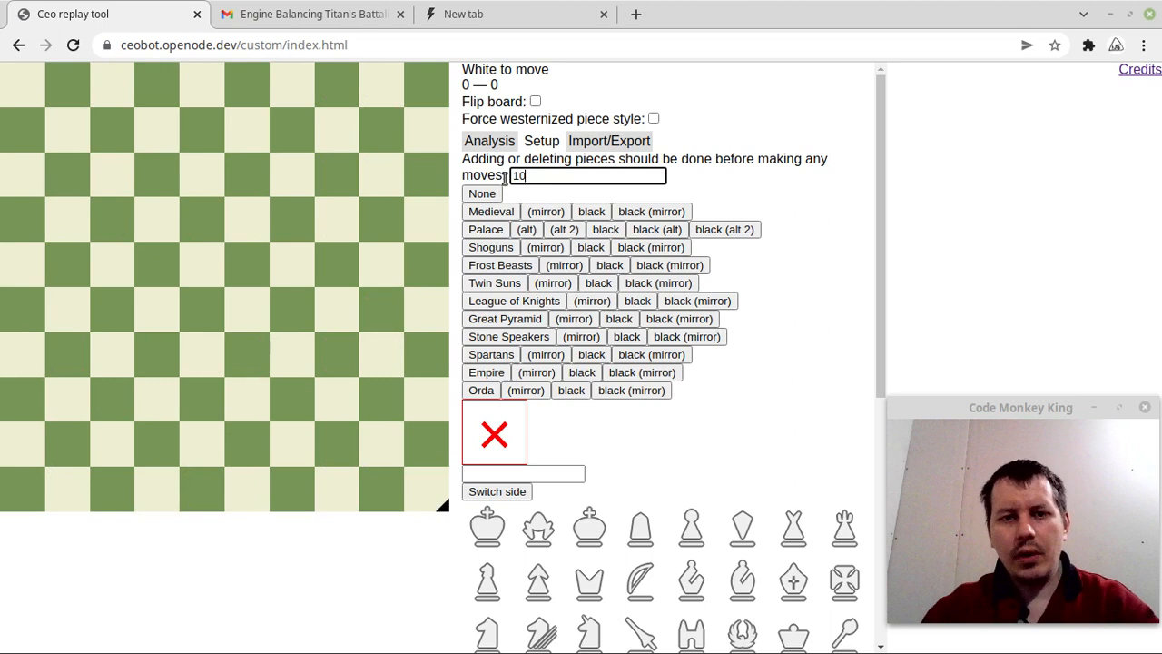
Set the board size to 12, try a preset, then clear all pieces and walls.
scroll(down, 3)
text(12)
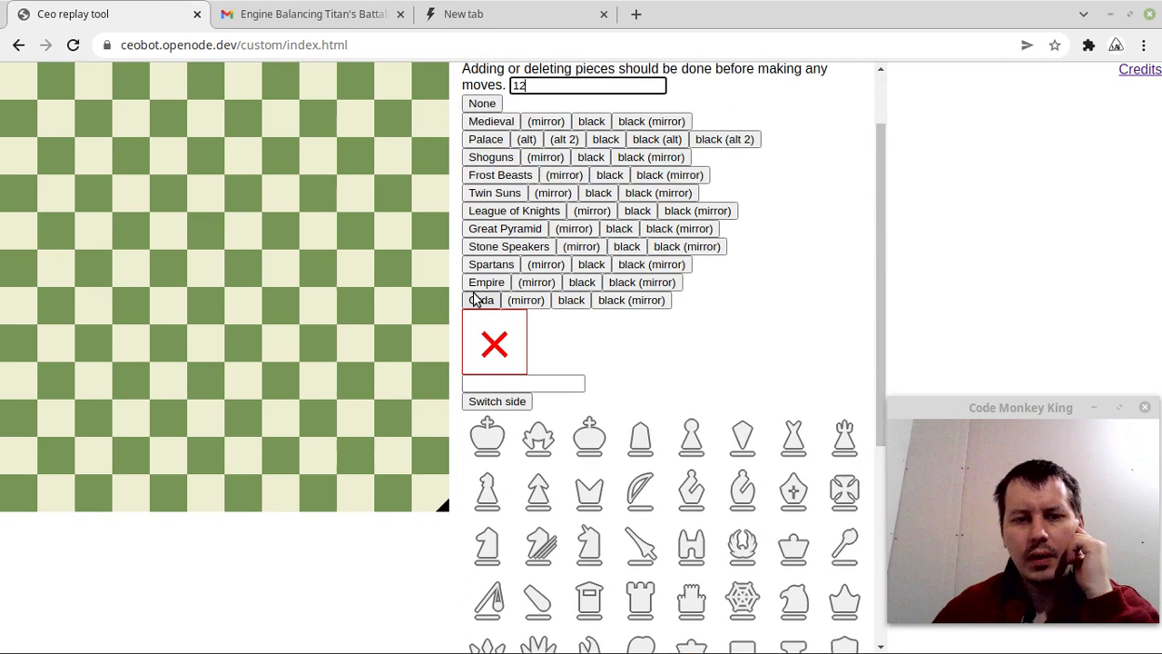
click(480, 299)
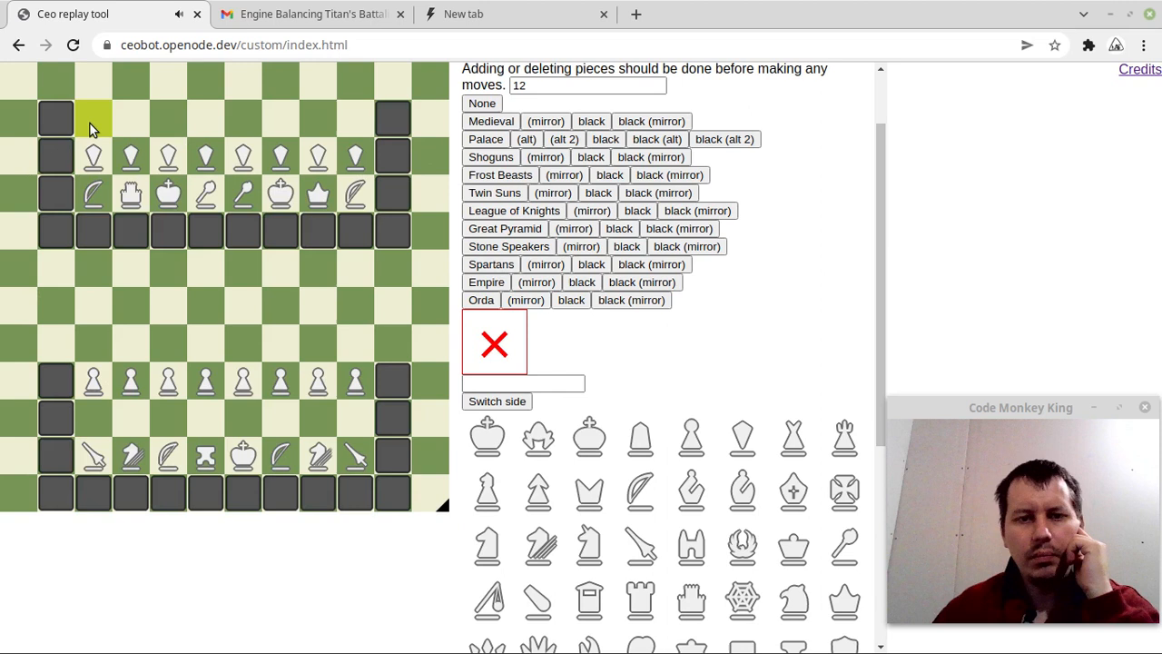
click(587, 86)
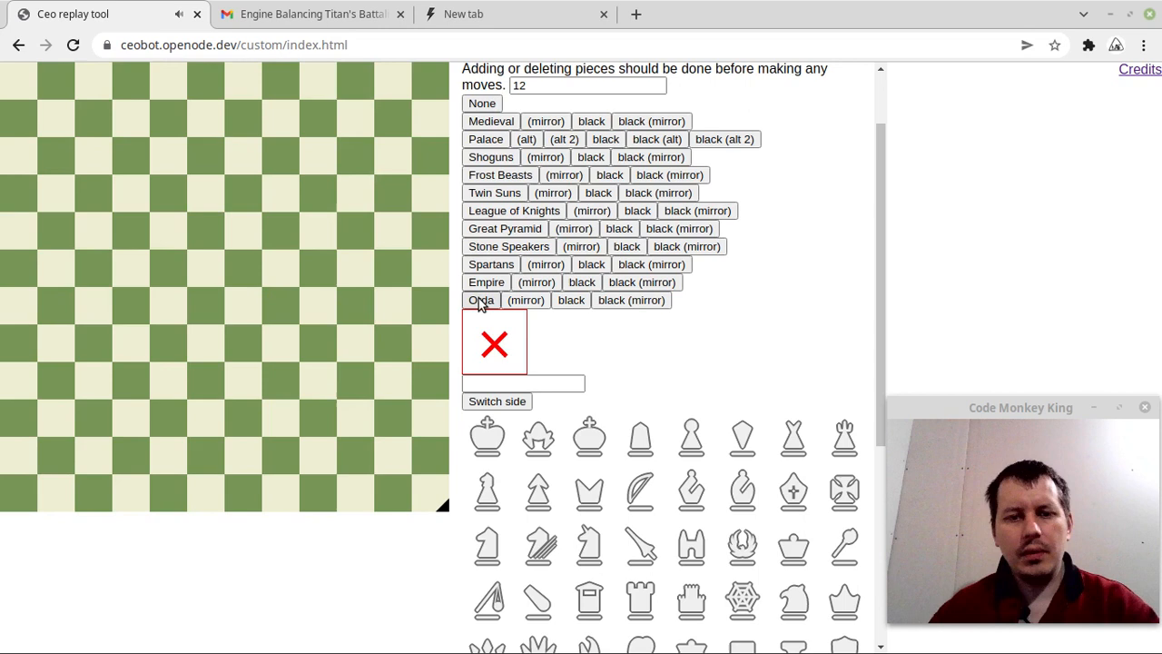
Apply the black Spartans preset, adding walls opposite the white Medieval army.
click(481, 300)
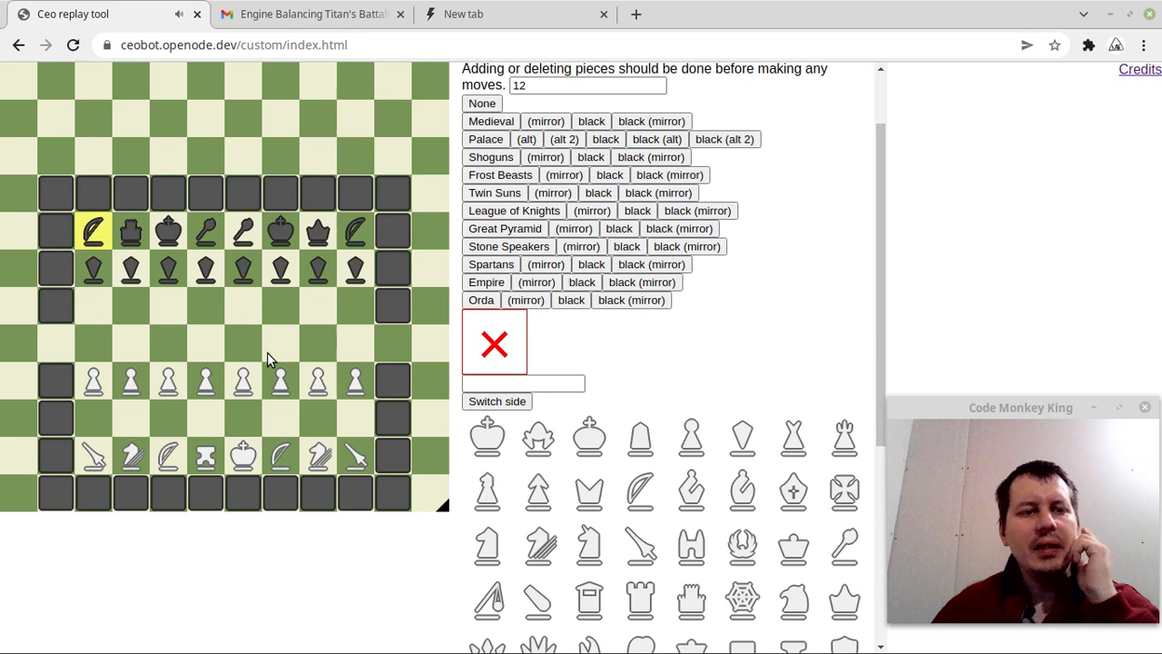
mouse_move(247, 190)
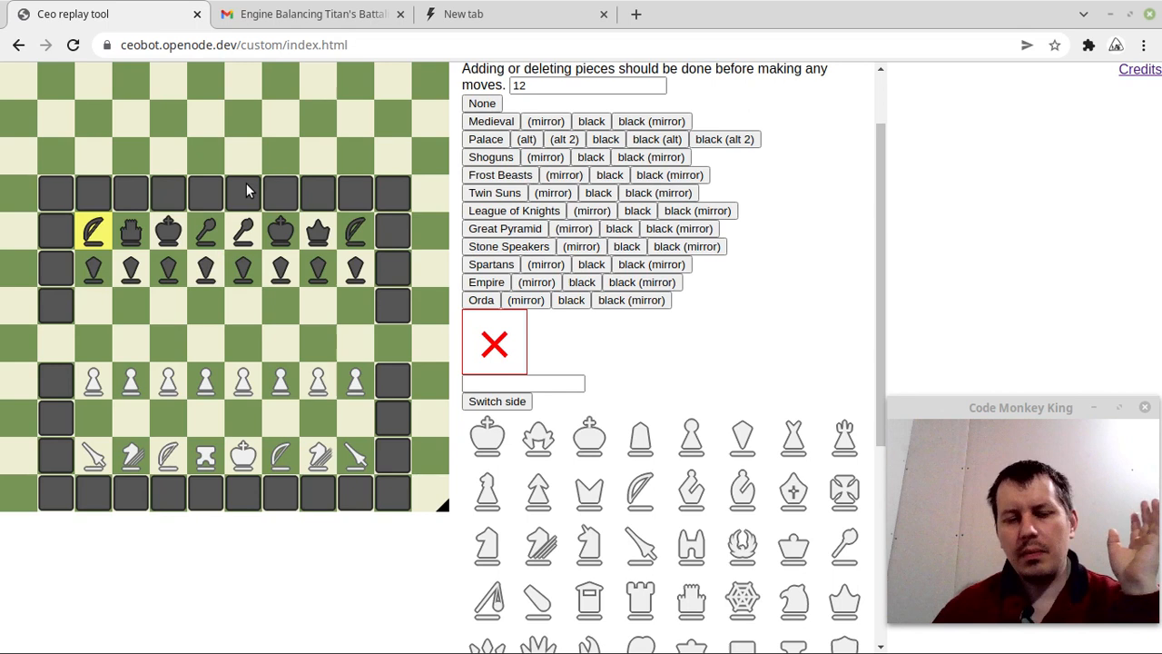
mouse_move(630, 337)
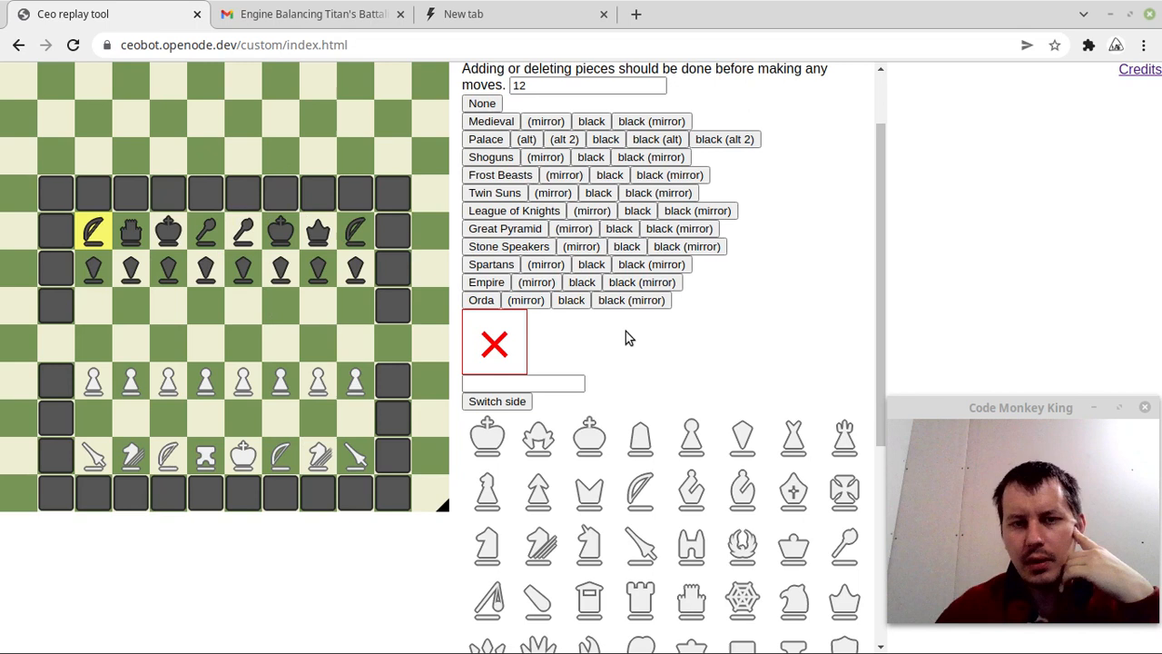
Scroll the piece palette down to reach the wall and blank square pieces.
scroll(down, 3)
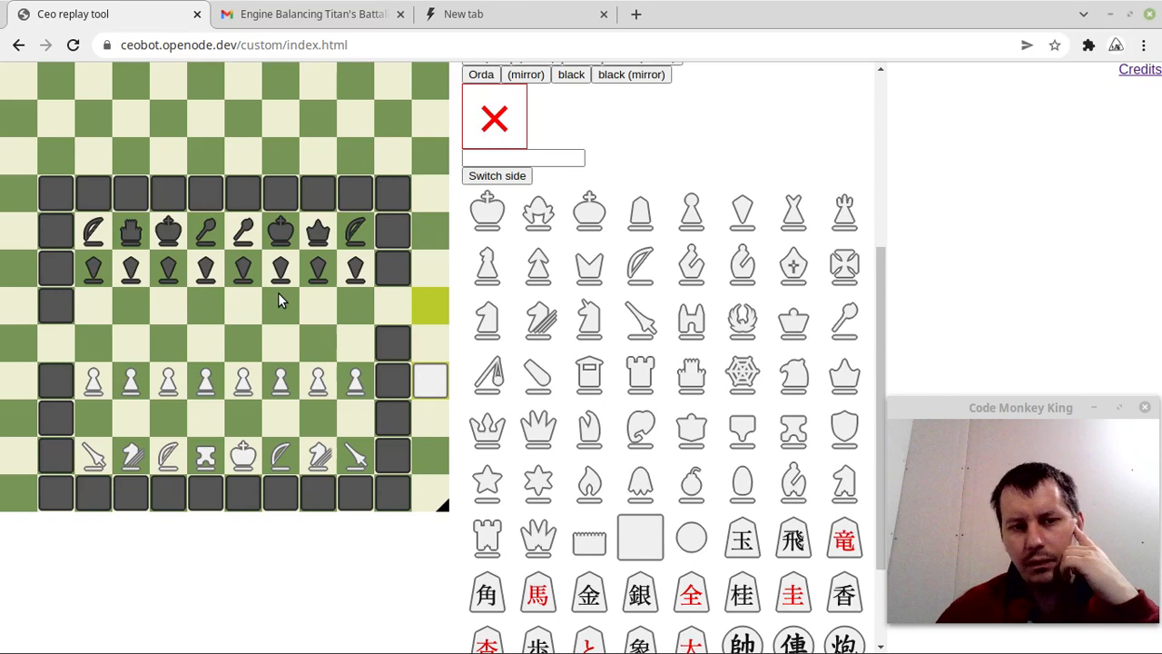
mouse_move(264, 389)
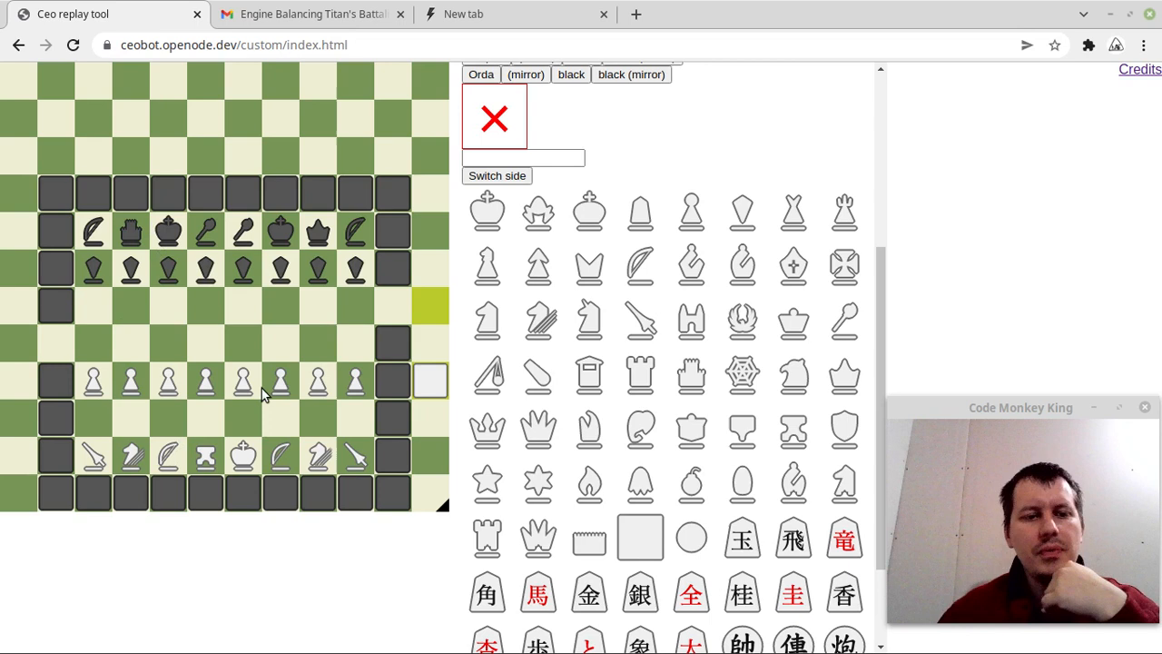
mouse_move(229, 390)
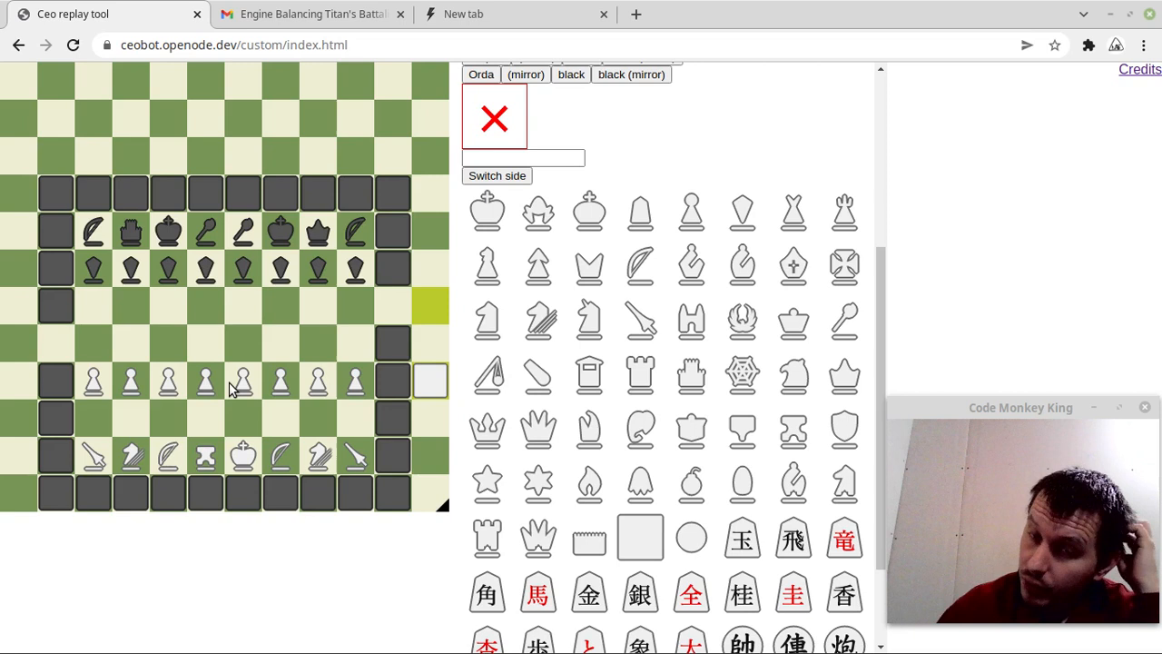
scroll(down, 3)
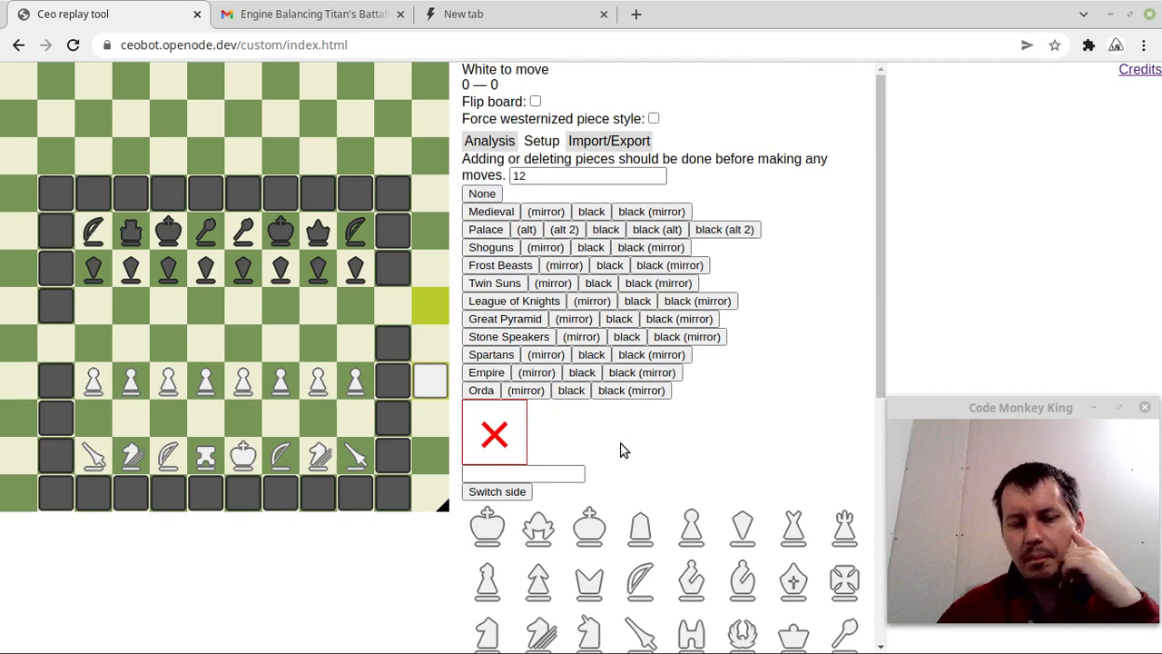
mouse_move(343, 306)
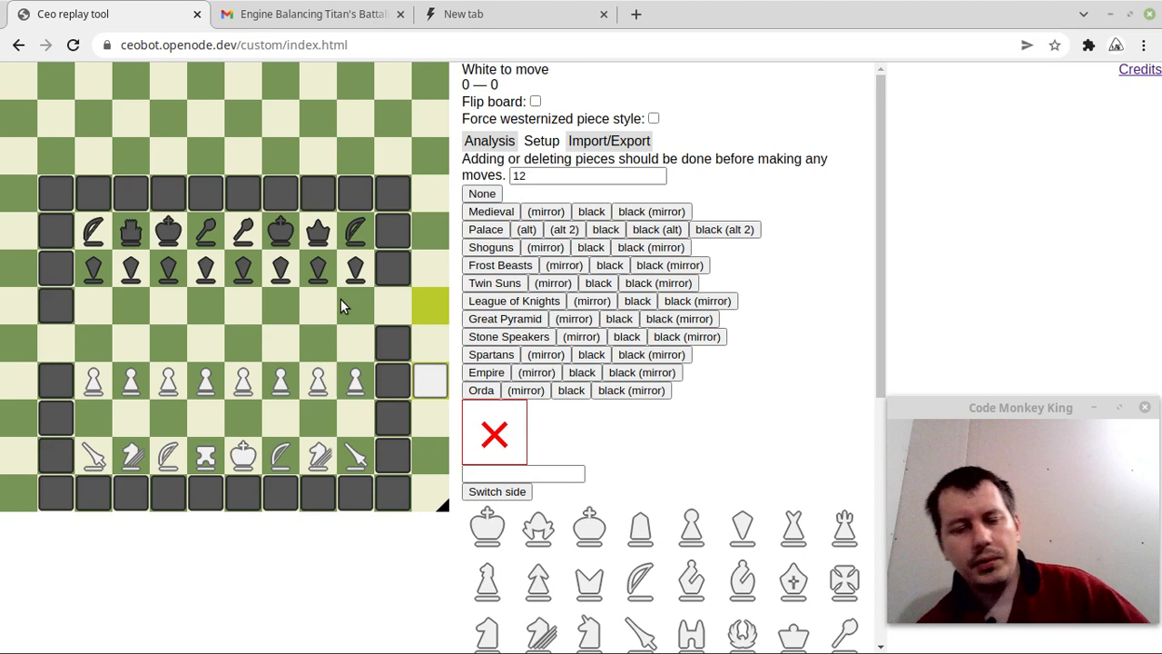
mouse_move(404, 307)
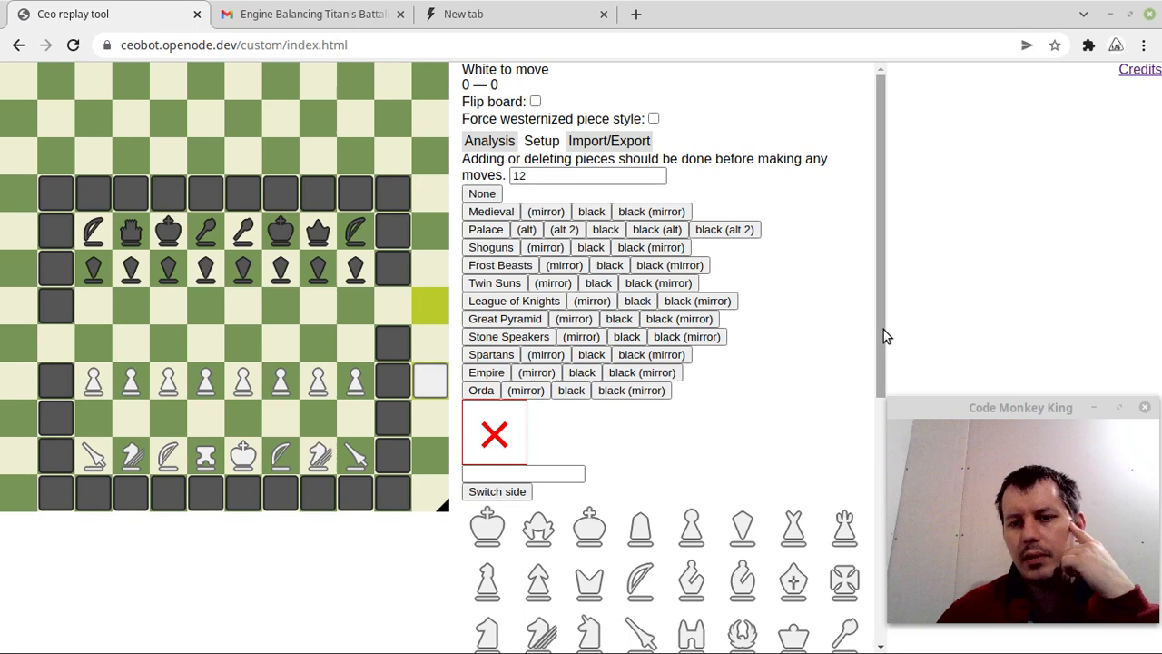
mouse_move(756, 353)
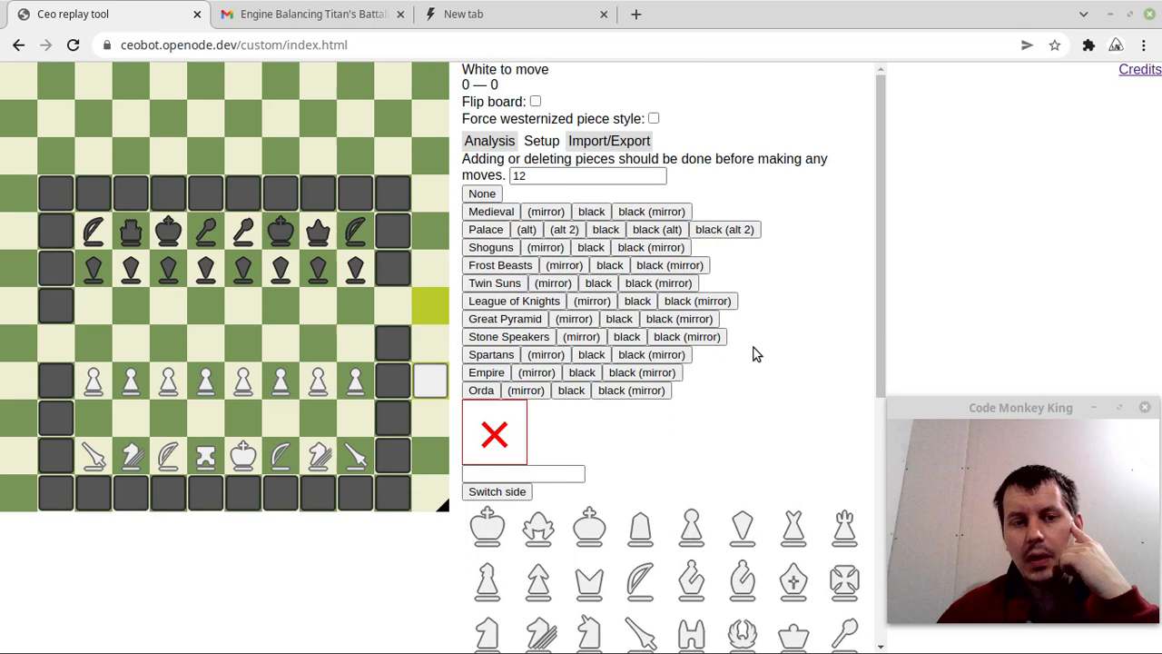
mouse_move(38, 227)
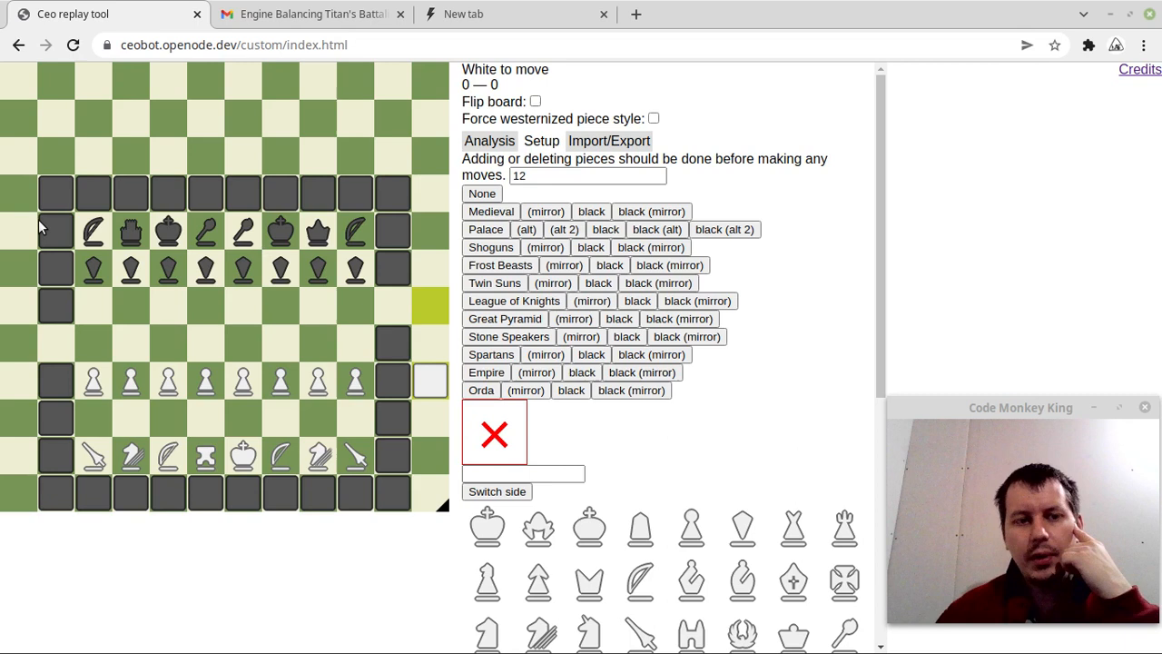
mouse_move(218, 358)
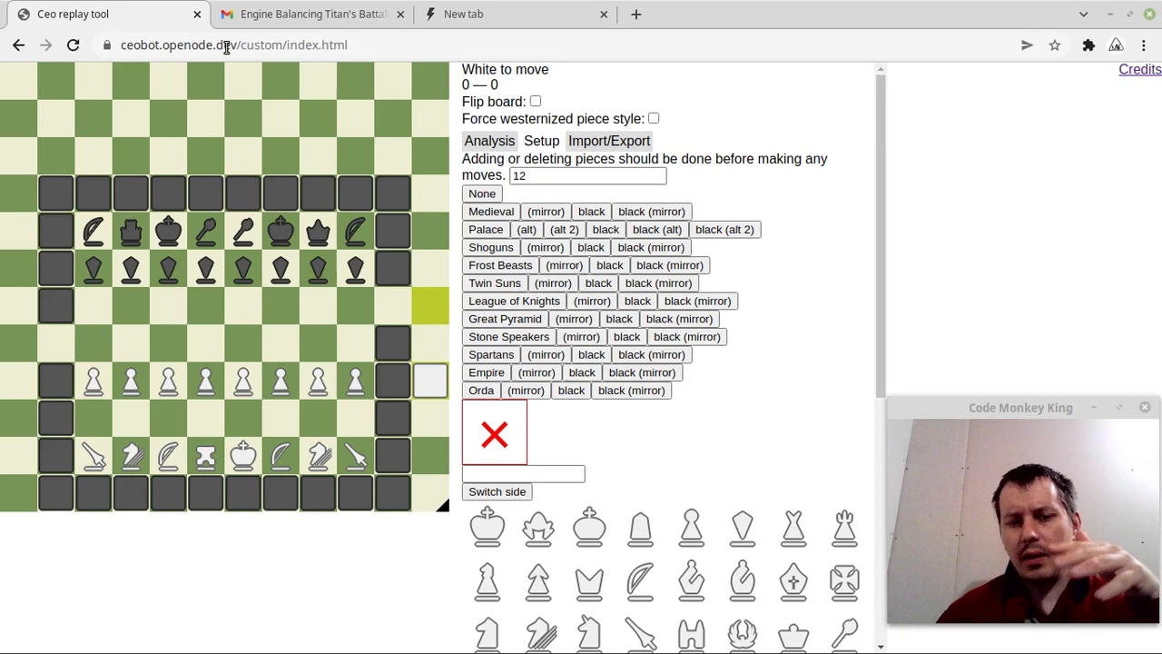
mouse_move(166, 345)
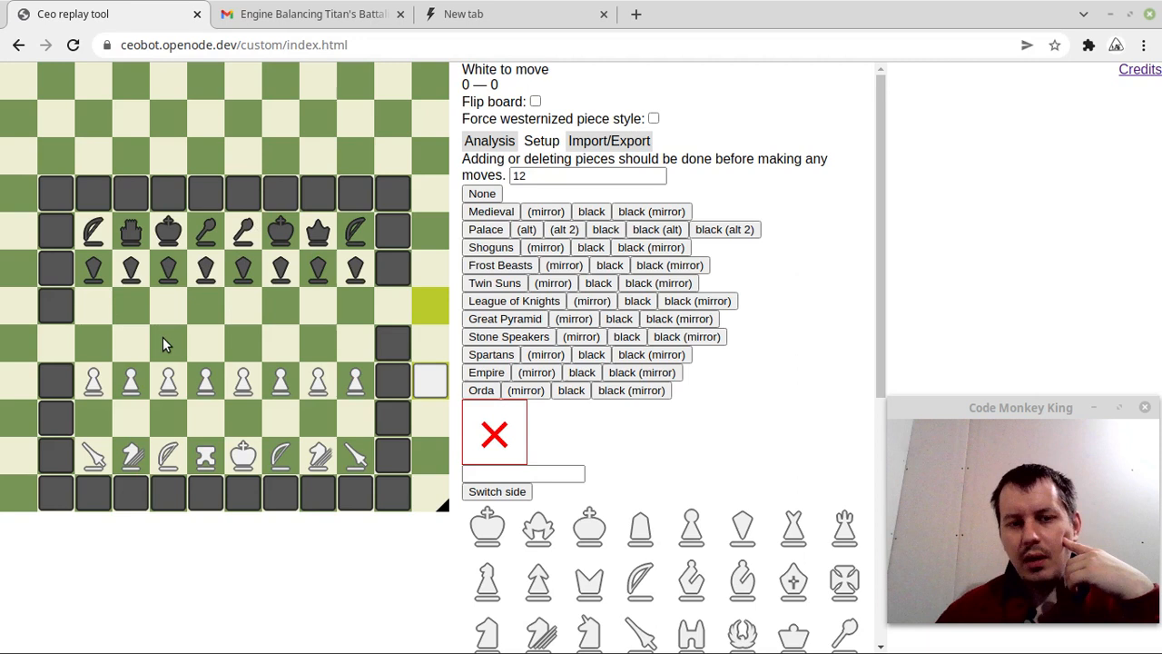